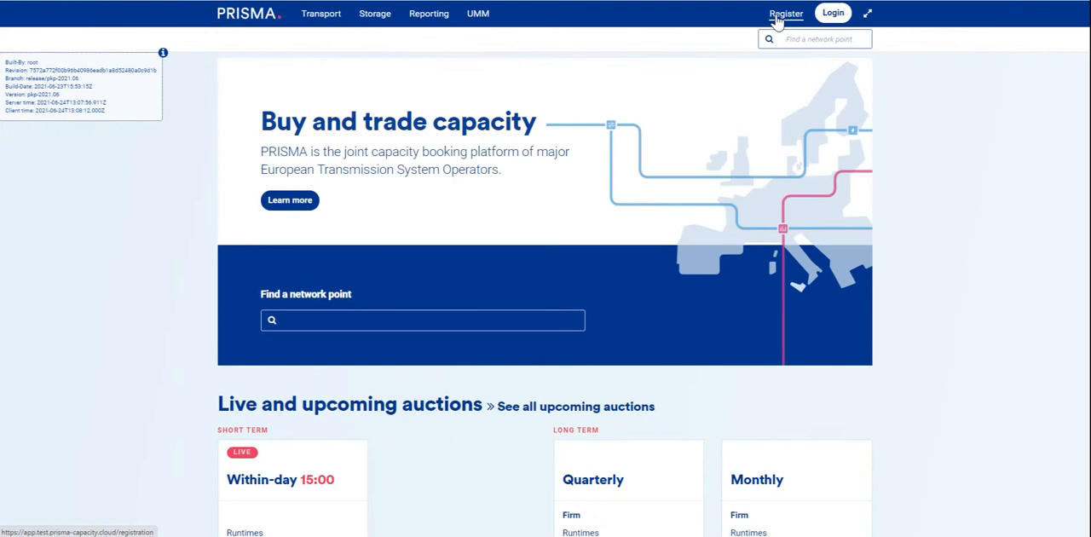
Step: Start registering a new organisation from the Register link in the top navigation
click(784, 14)
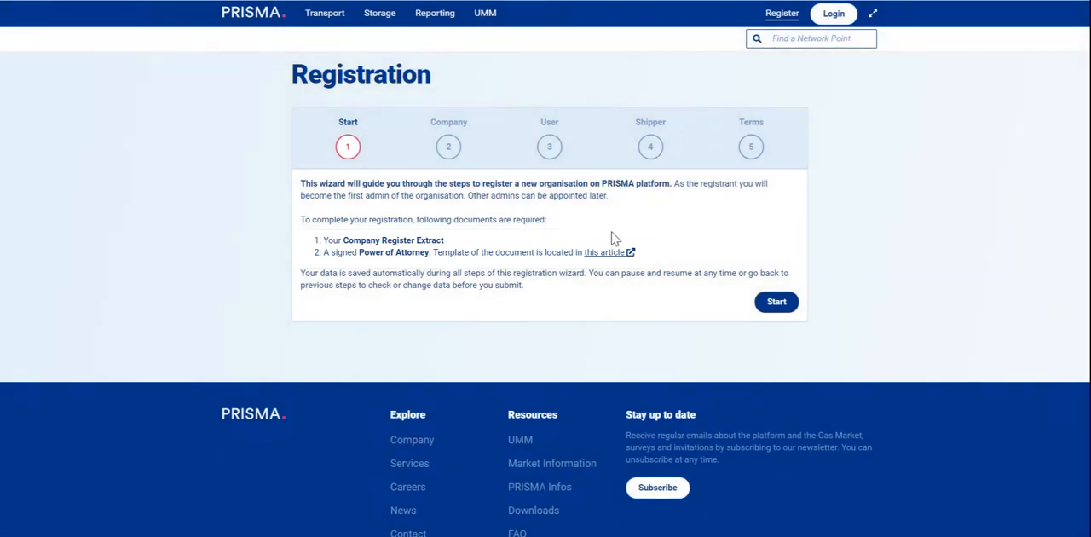
click(603, 253)
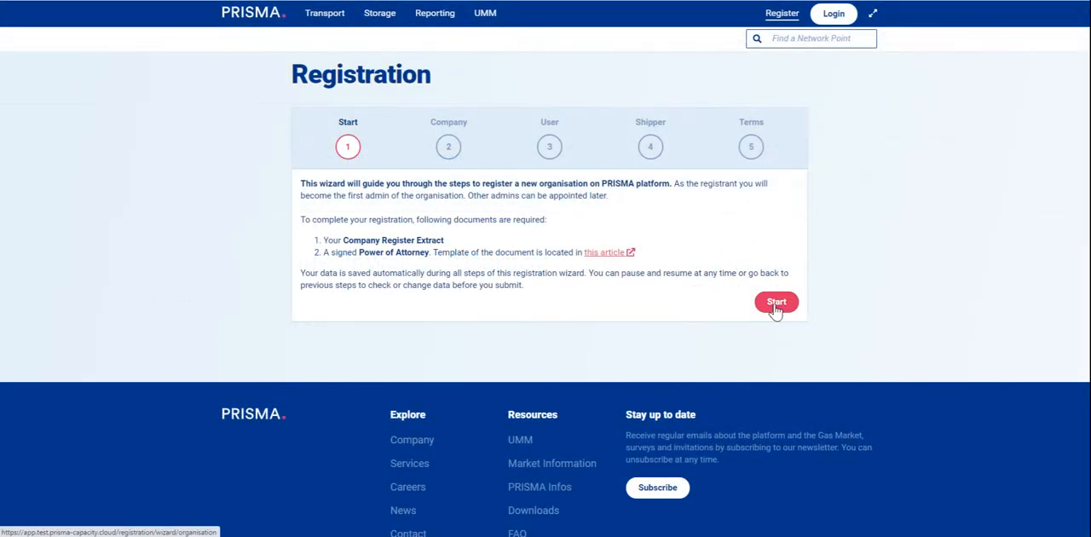
Step: Begin the Company step and enter the organisation EIC XXXXXXXXXX99984
click(776, 301)
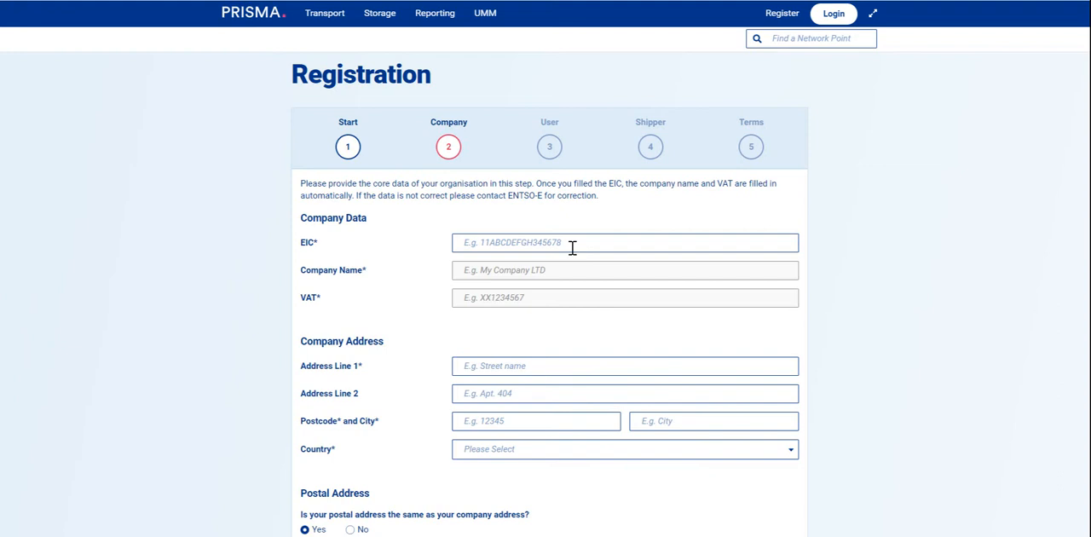
text(XXXXXXXXXX99984)
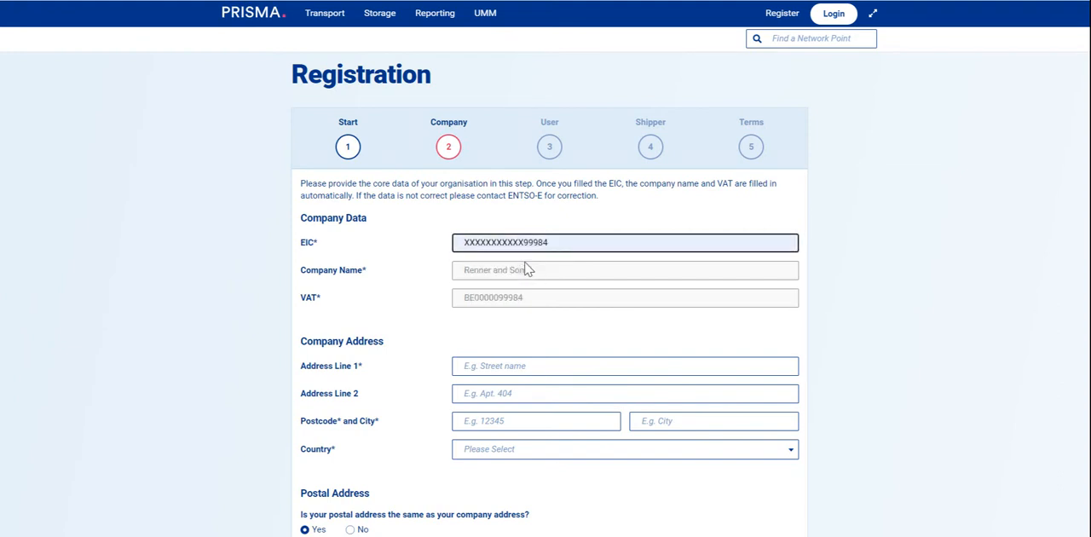
scroll(down, 3)
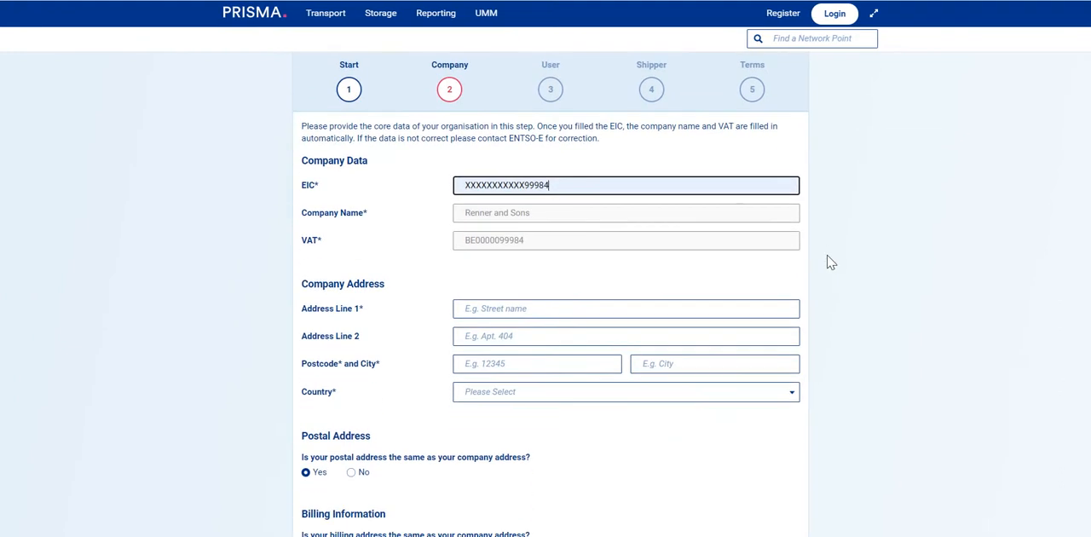
scroll(down, 3)
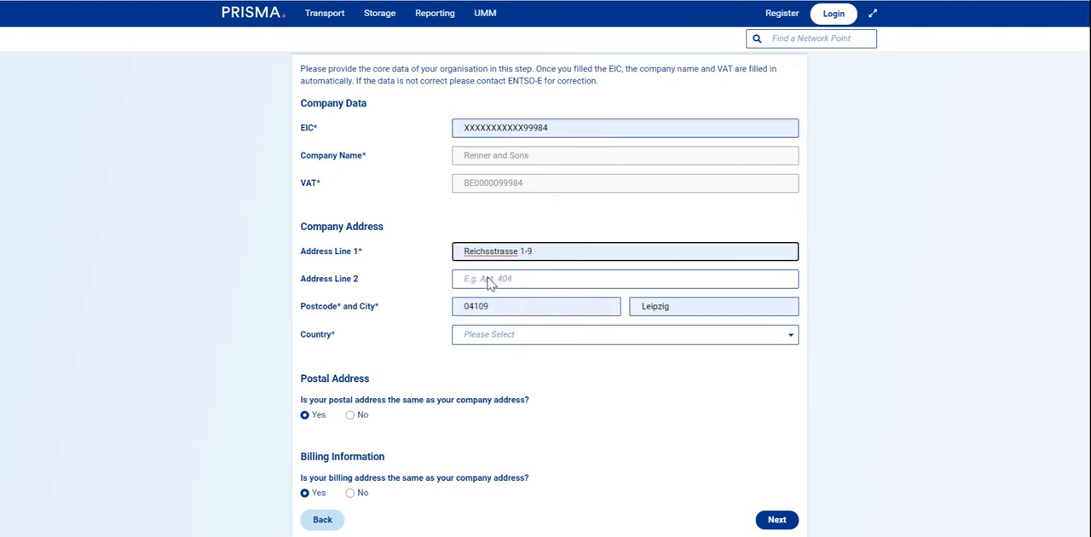
Step: Set the company address country to Germany with postal and billing addresses matching it
click(624, 335)
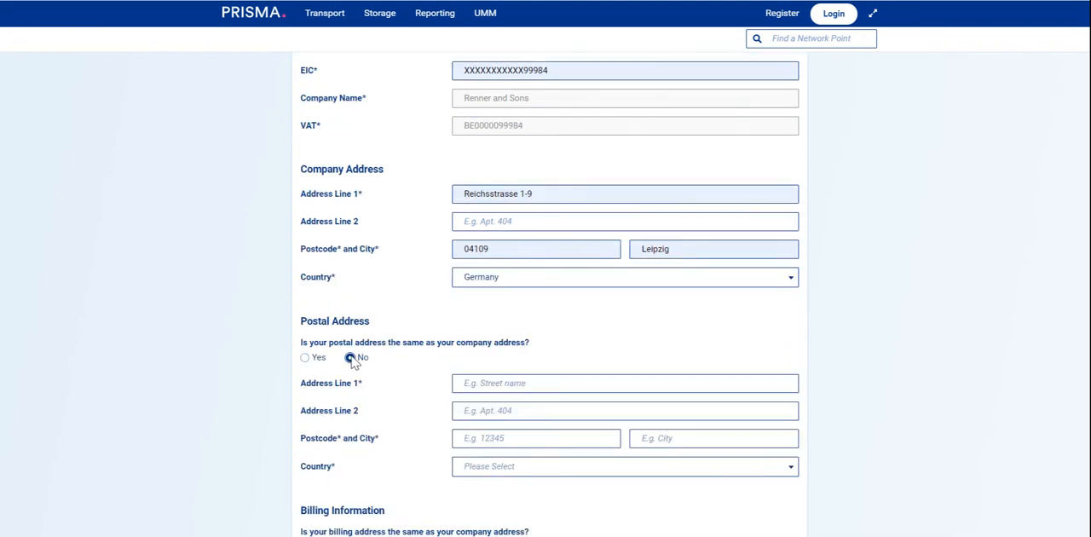
click(305, 358)
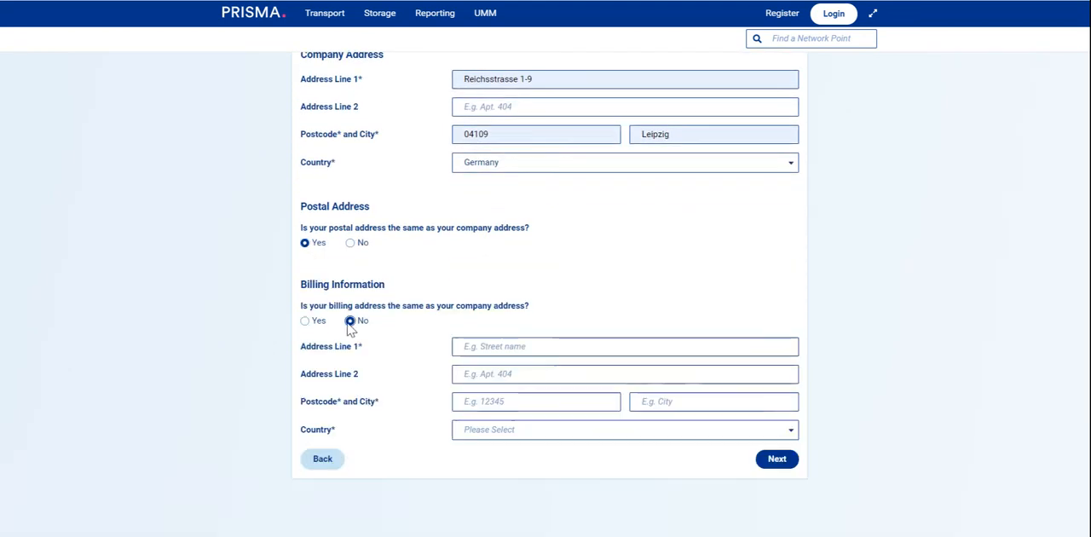
mouse_move(307, 324)
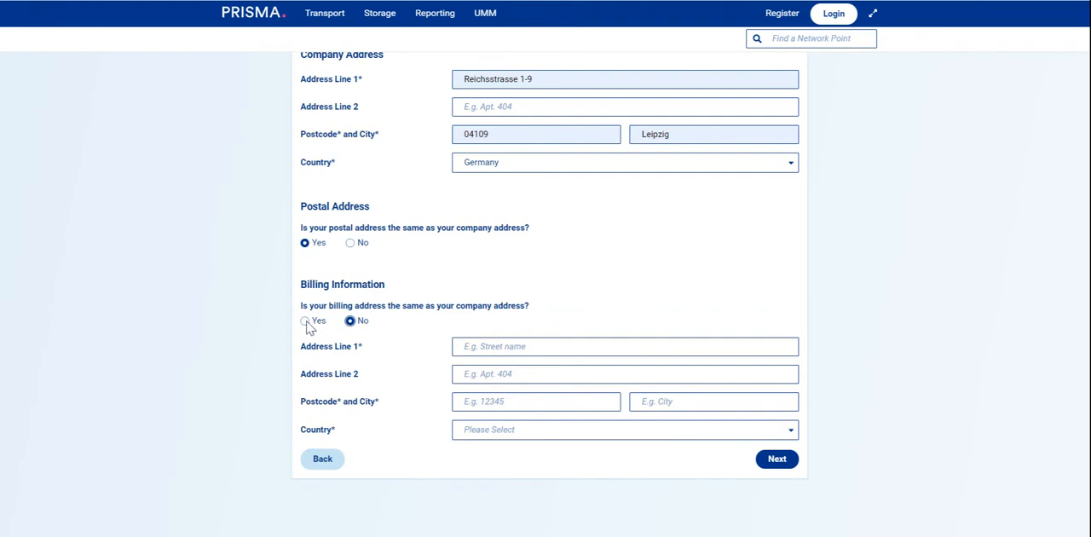
click(303, 321)
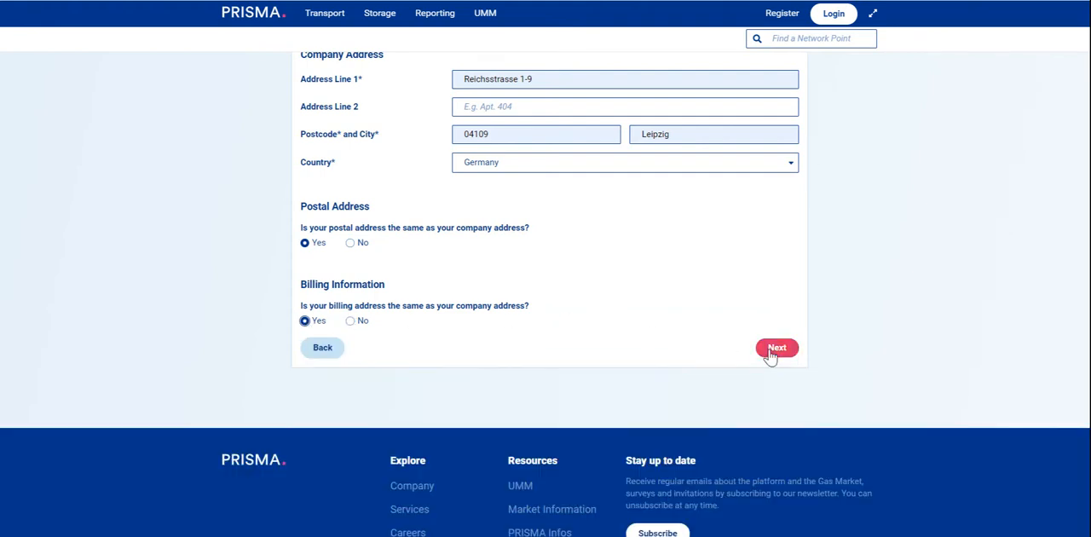
Step: Continue to the User step and upload the signed power of attorney document
click(777, 348)
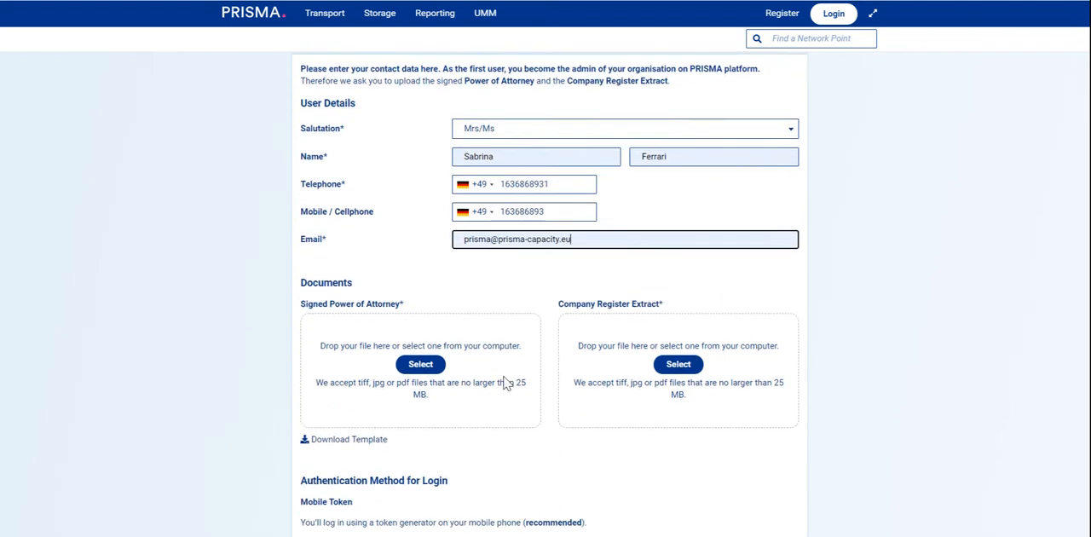
click(419, 364)
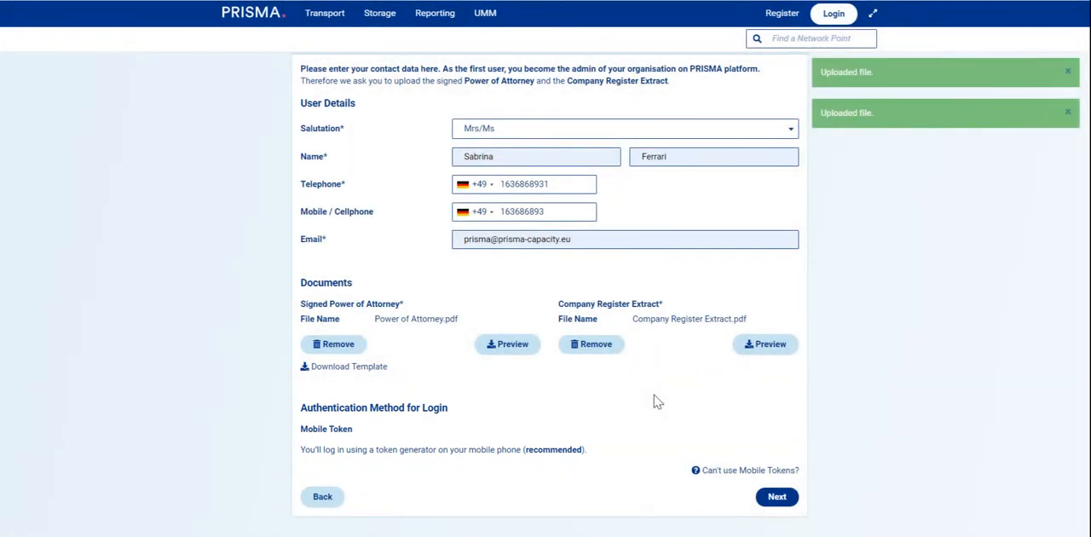
scroll(down, 3)
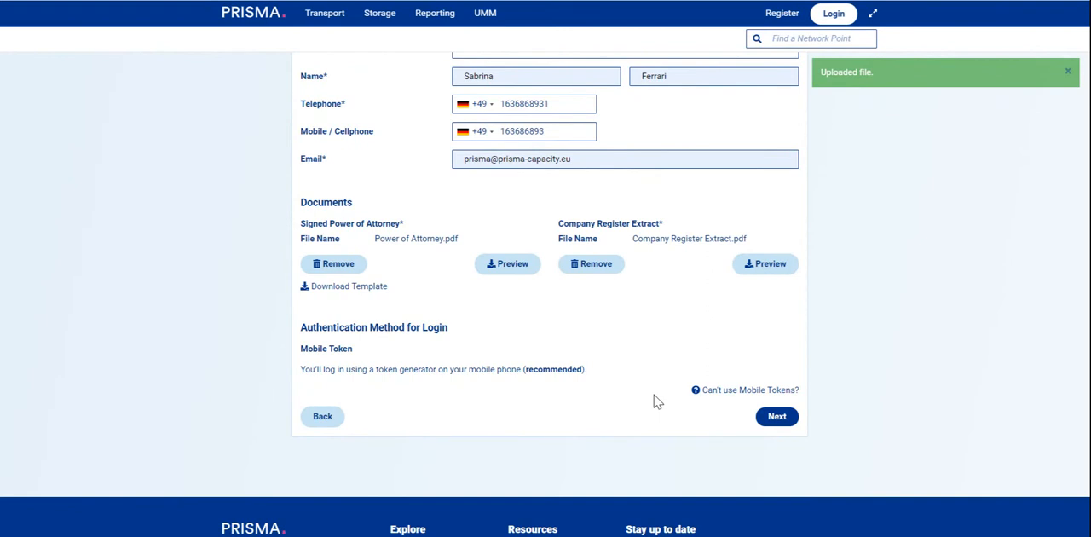
scroll(down, 3)
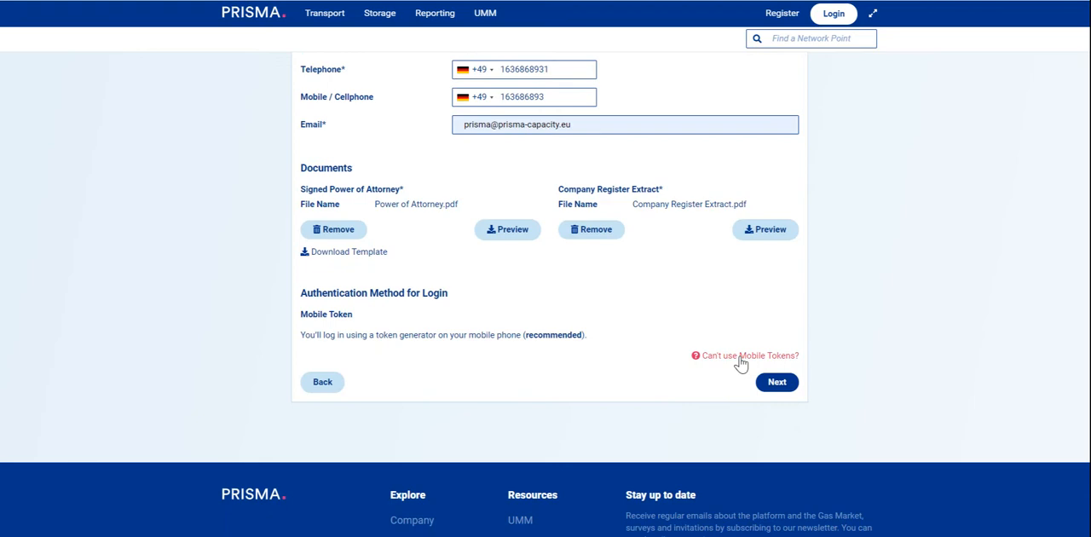
Step: Review the mobile token login alternatives and continue to the Shipper step
click(746, 355)
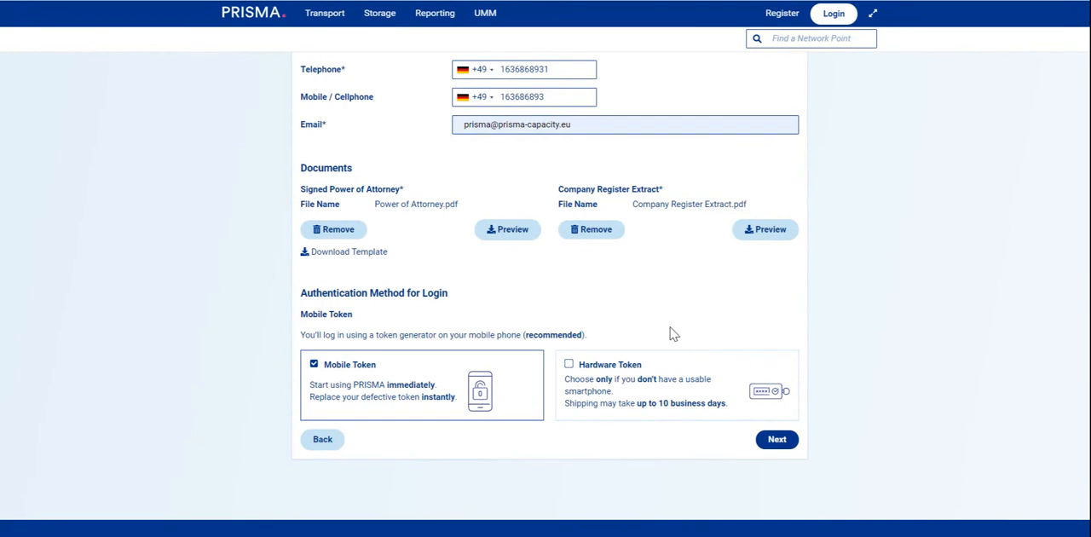
click(570, 365)
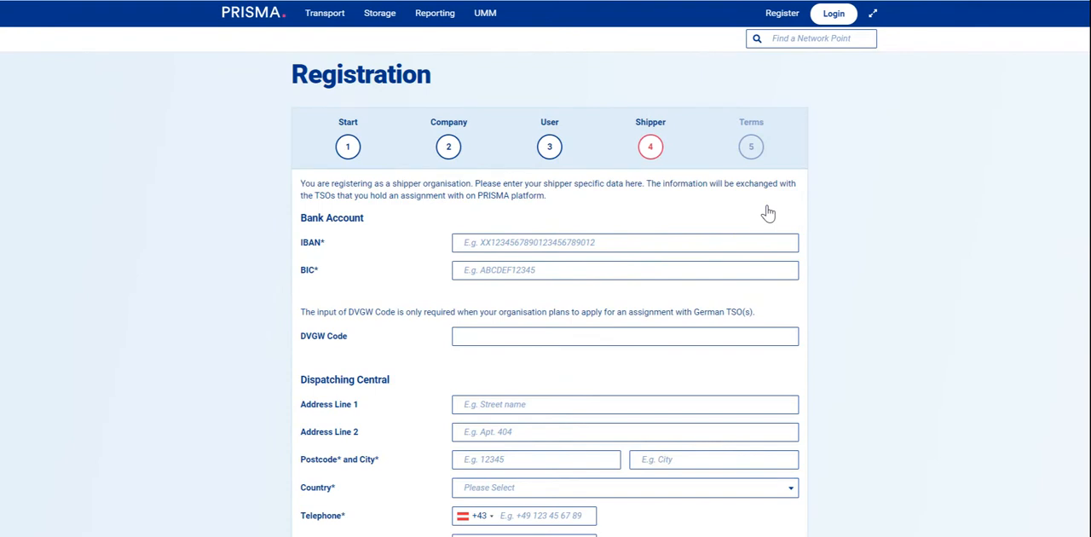
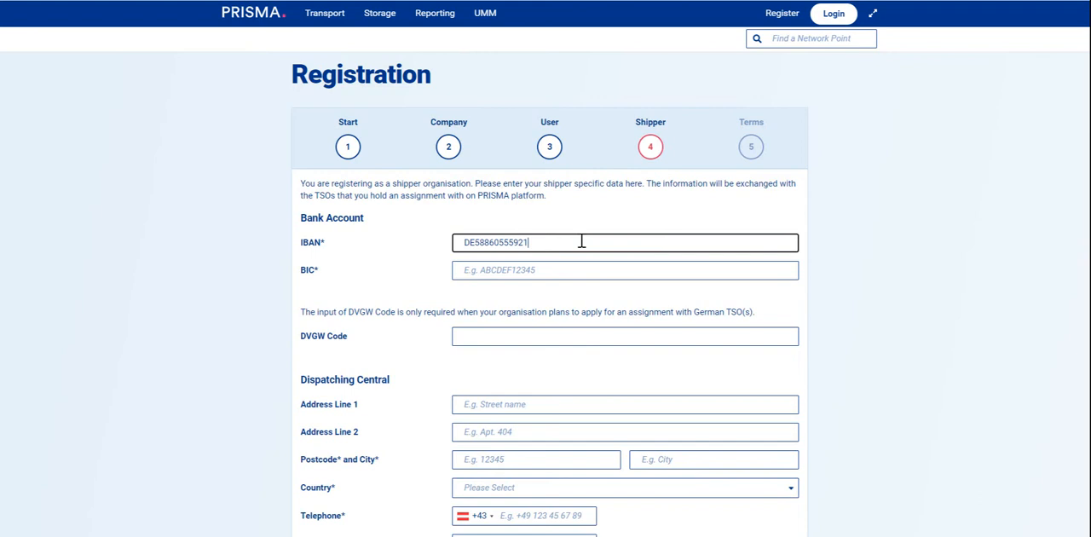
text(DEUTDEDN)
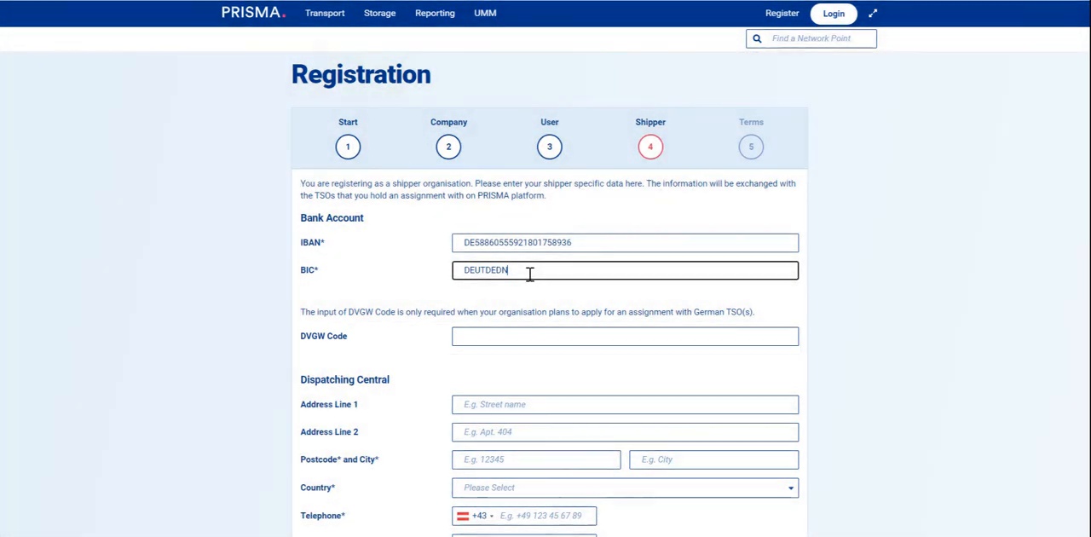
scroll(down, 3)
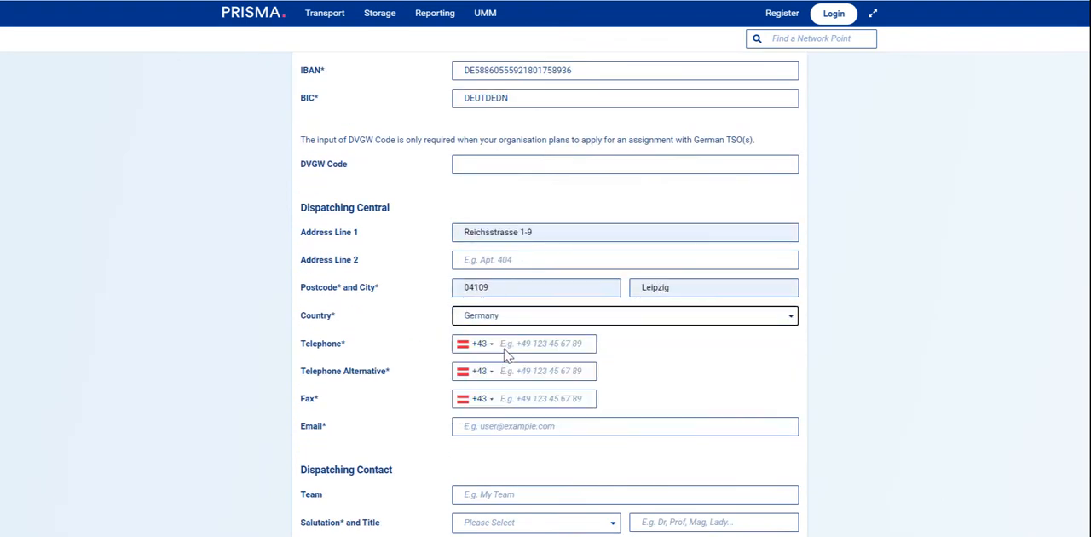
Step: Set the dispatching central fax country code to Germany (+49) and continue to the Terms step
click(478, 399)
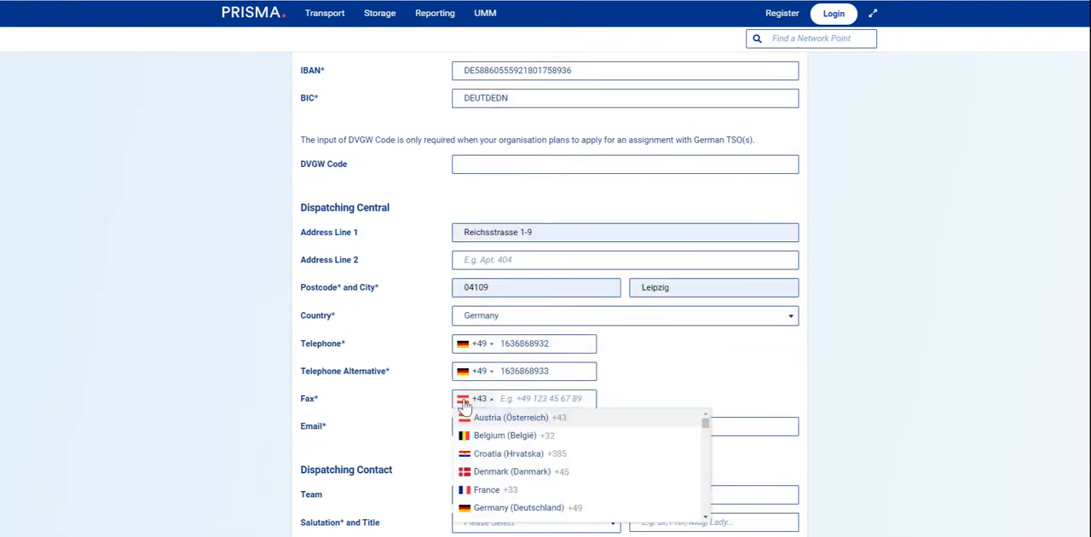
click(518, 509)
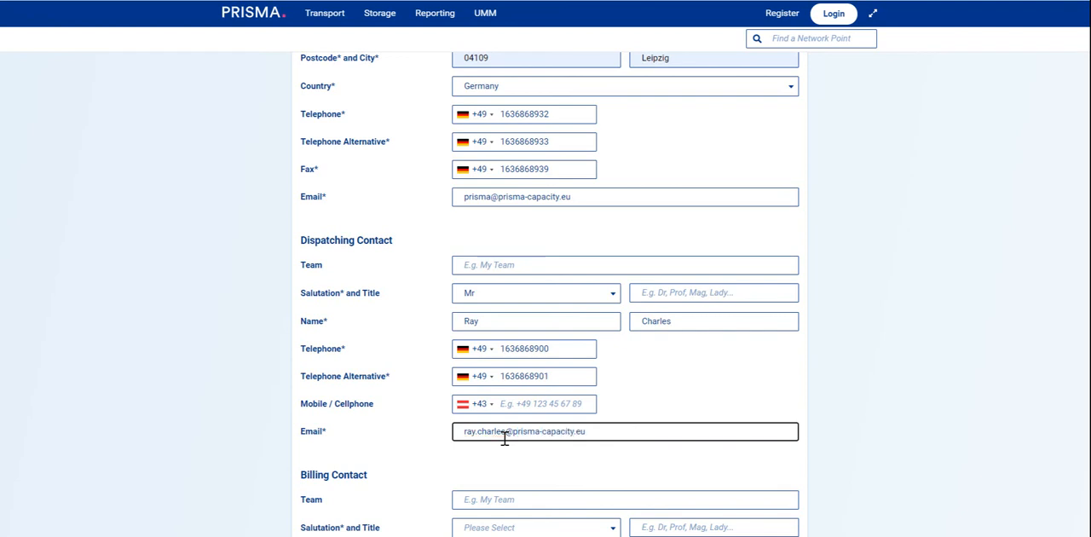
scroll(down, 3)
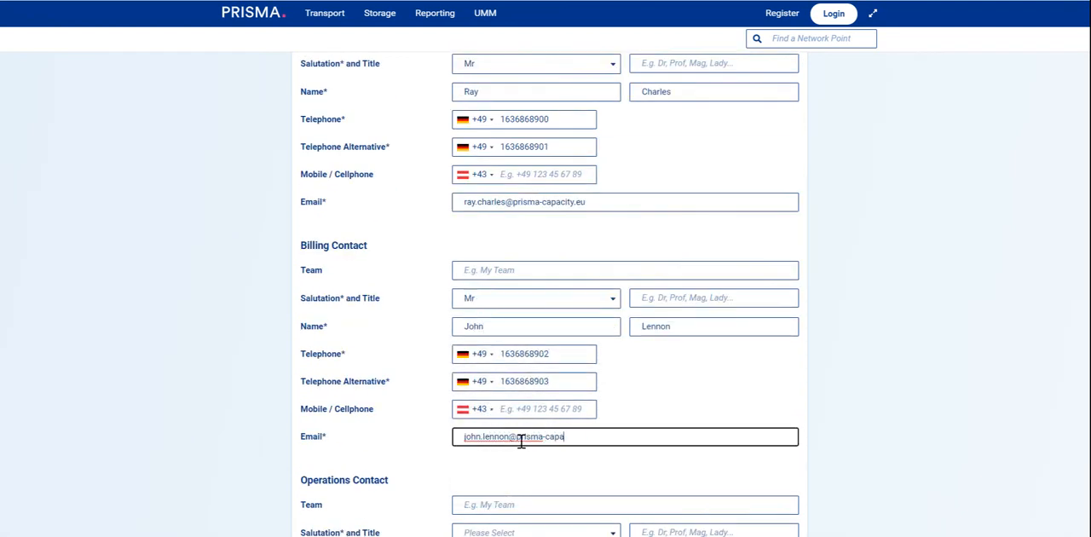
scroll(down, 3)
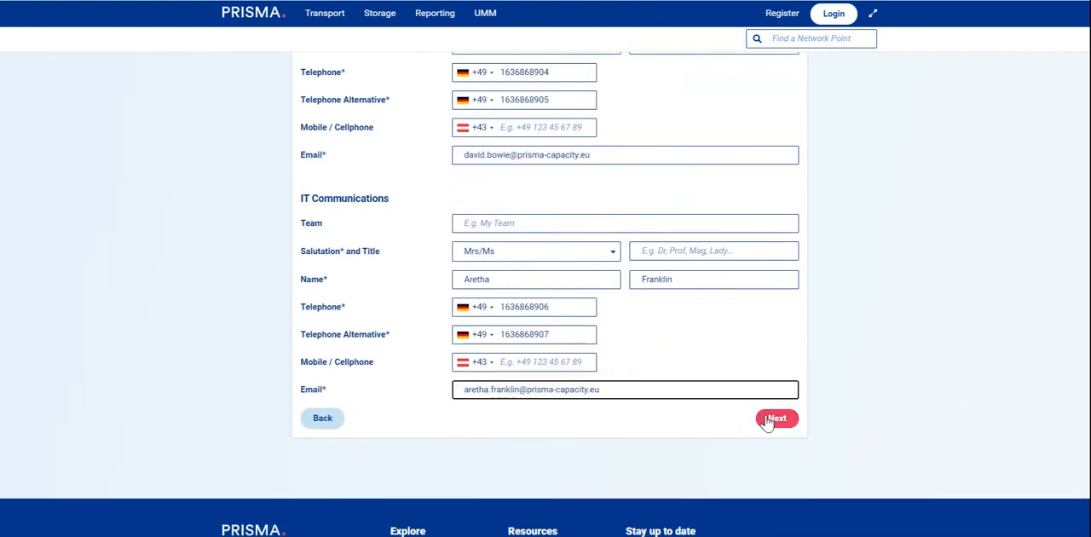
click(776, 417)
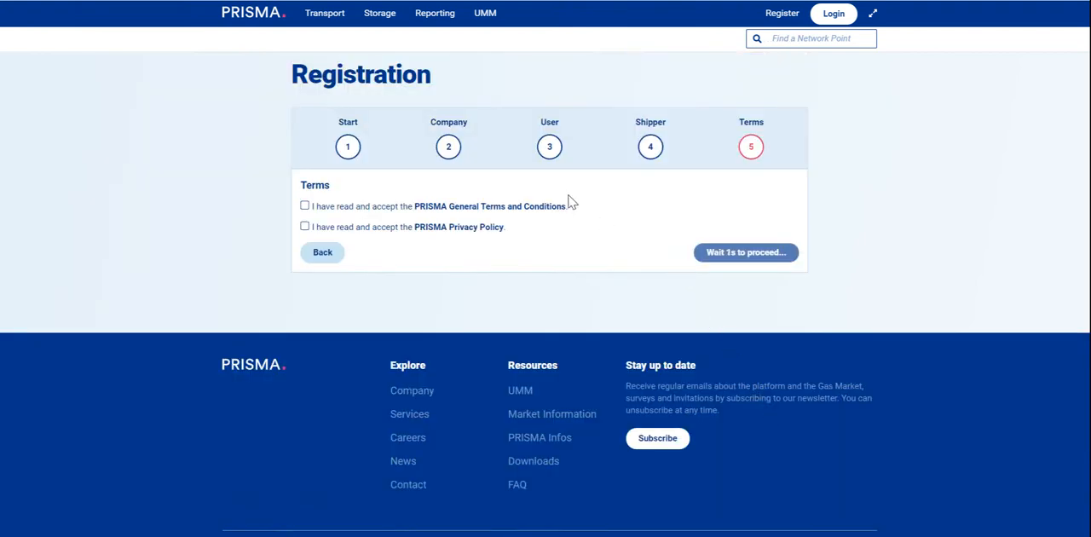
Step: Accept the General Terms and Privacy Policy and submit the registration, which flags a User step error
click(304, 205)
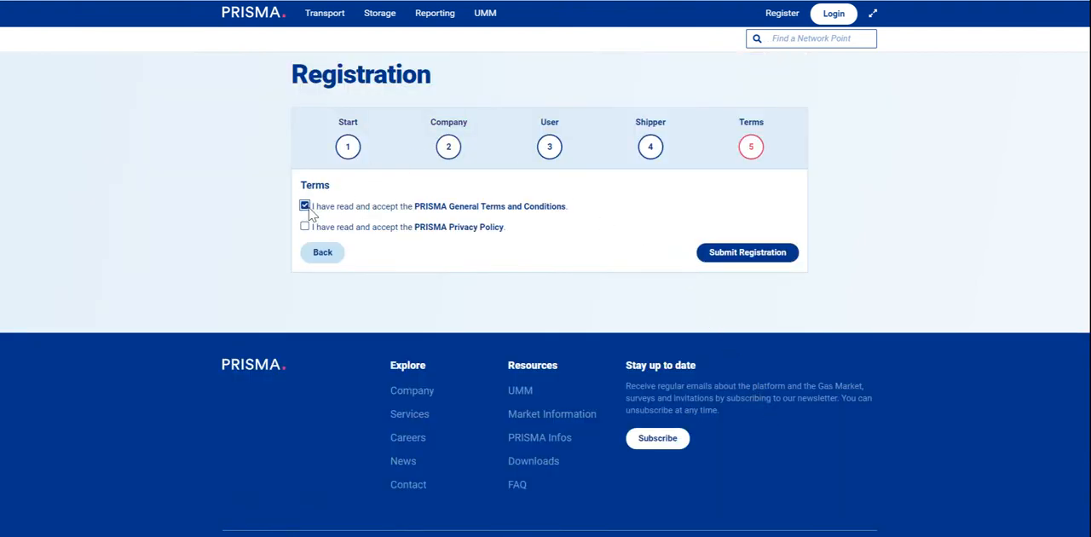
click(304, 225)
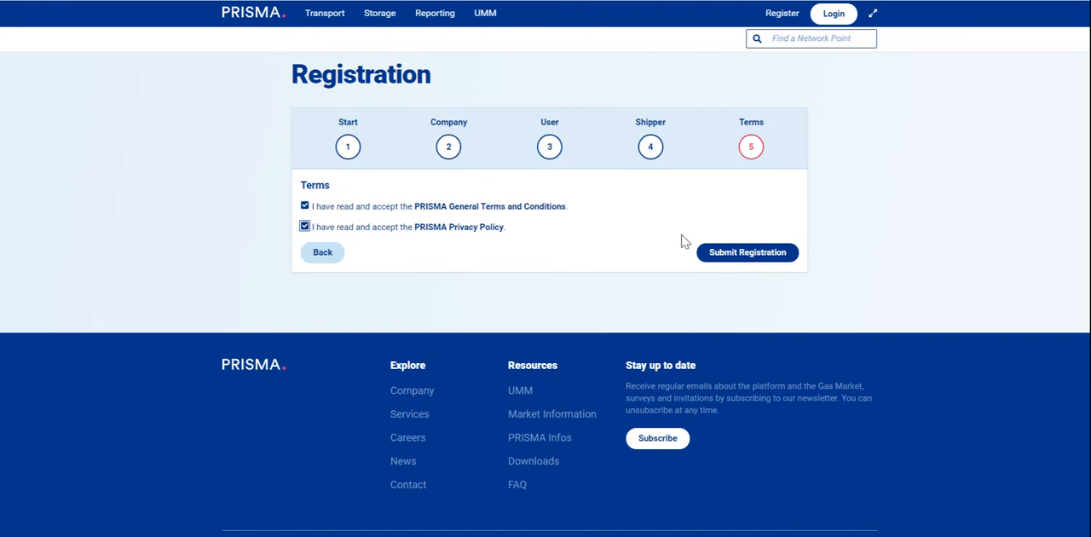
click(746, 252)
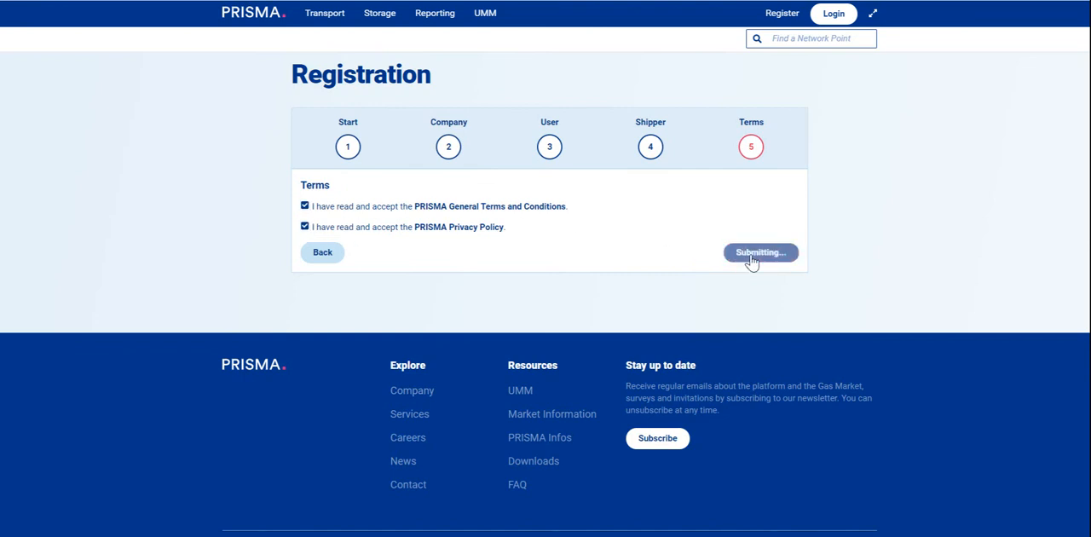
click(759, 252)
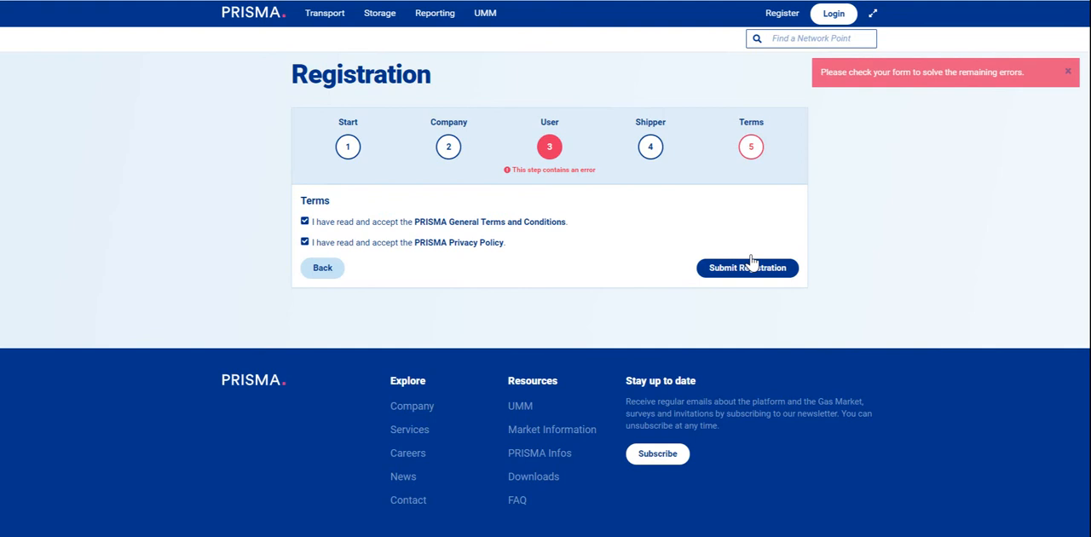
mouse_move(690, 198)
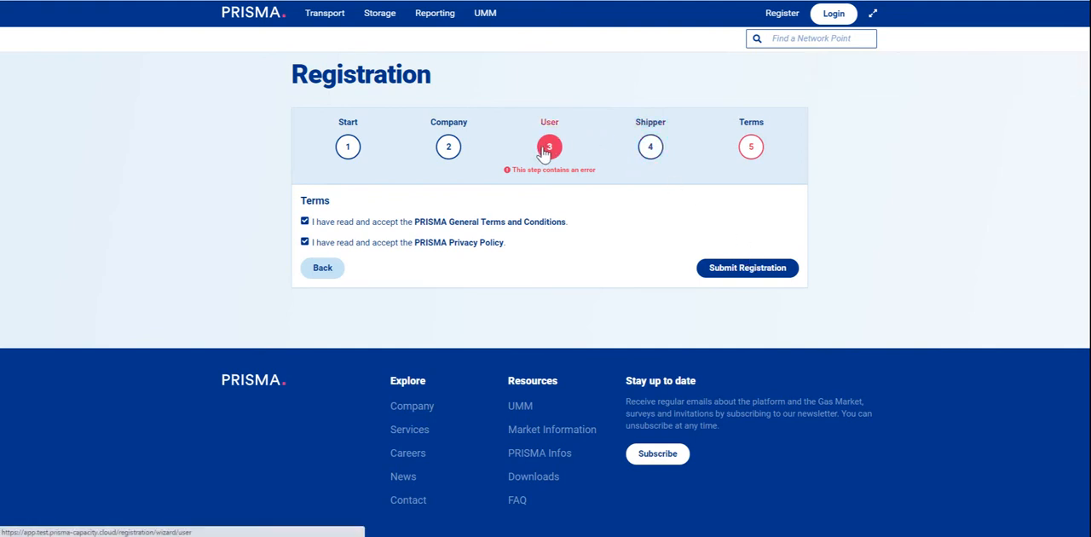
Step: Return to the User step and fix the invalid mobile phone number
click(549, 147)
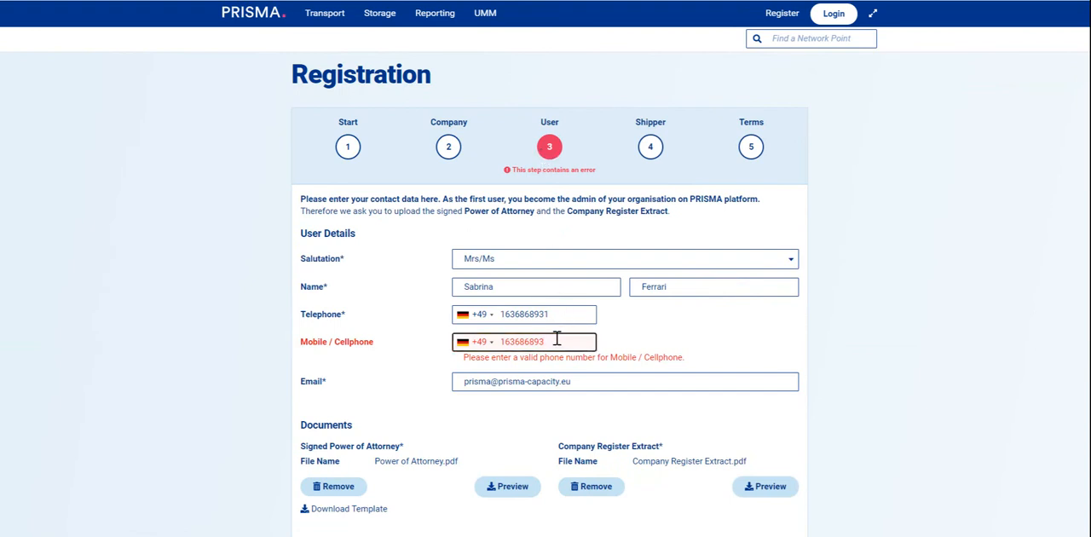
click(750, 147)
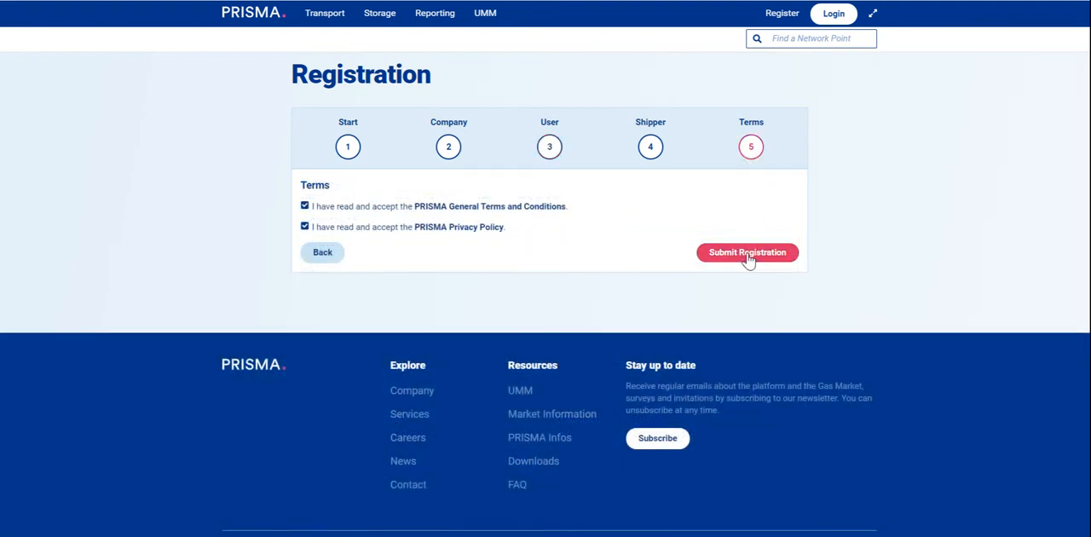
Step: Resubmit the registration and confirm the success message back to the home page
click(746, 252)
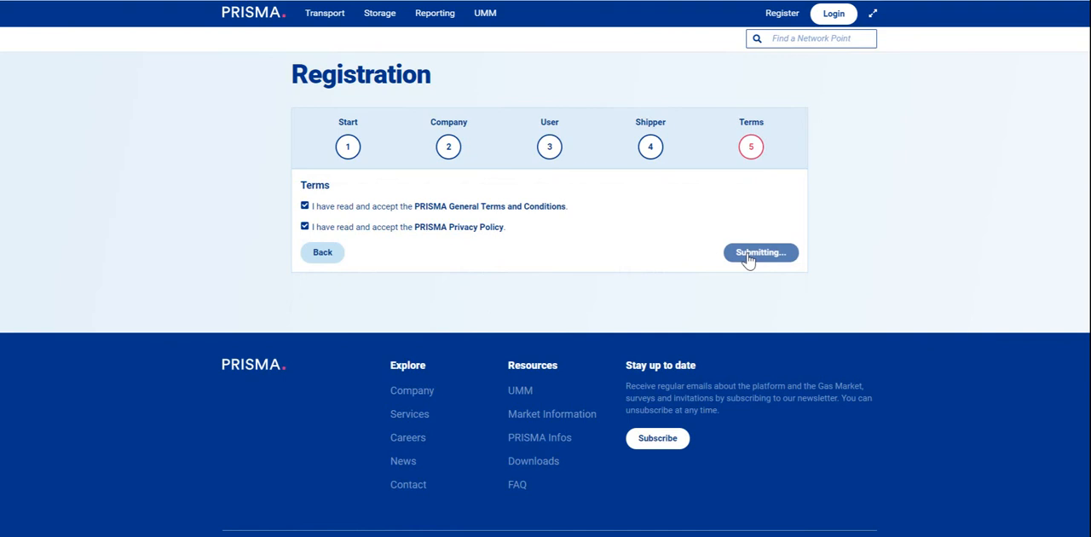
click(760, 252)
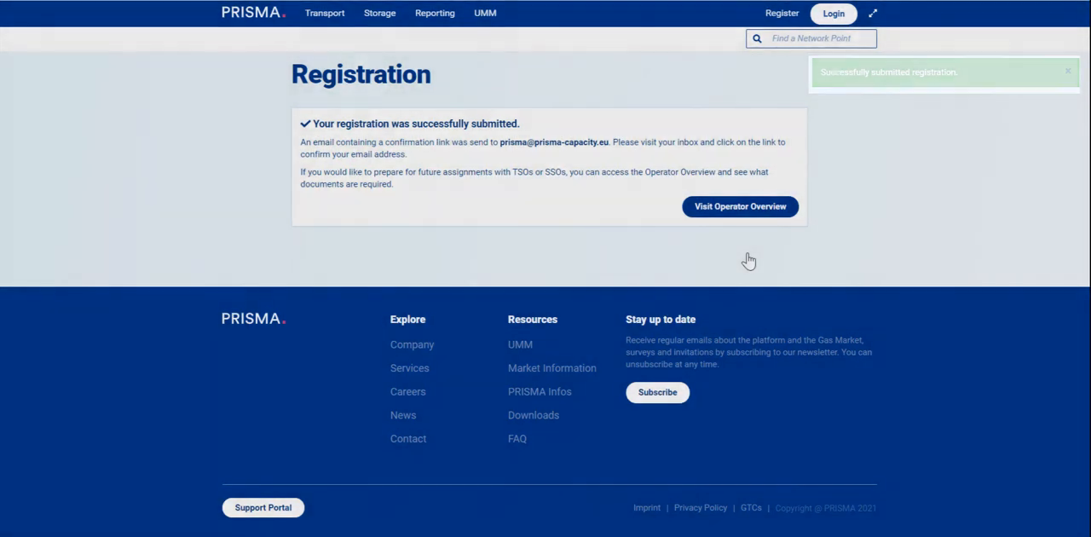
click(1068, 72)
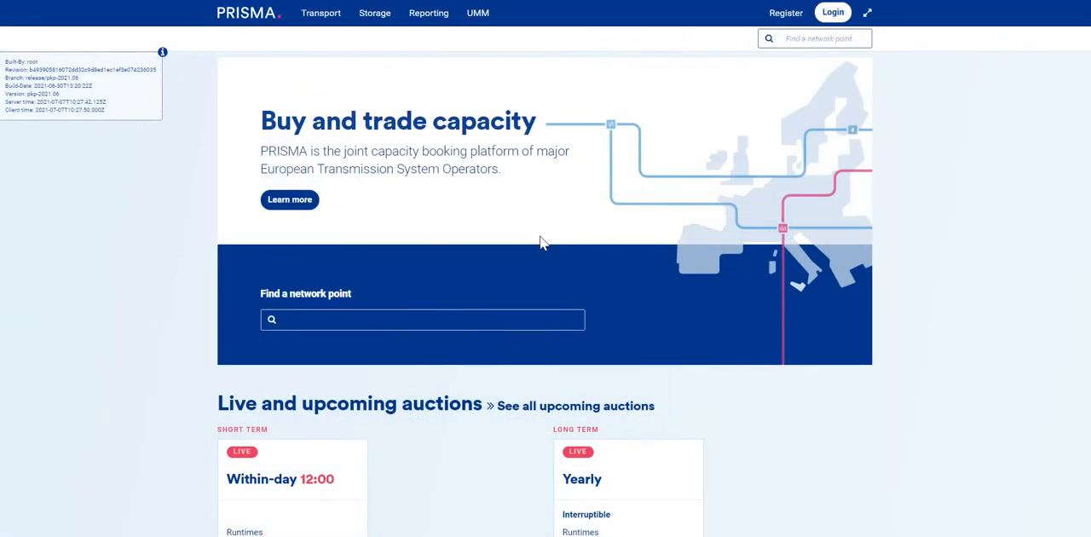
mouse_move(767, 98)
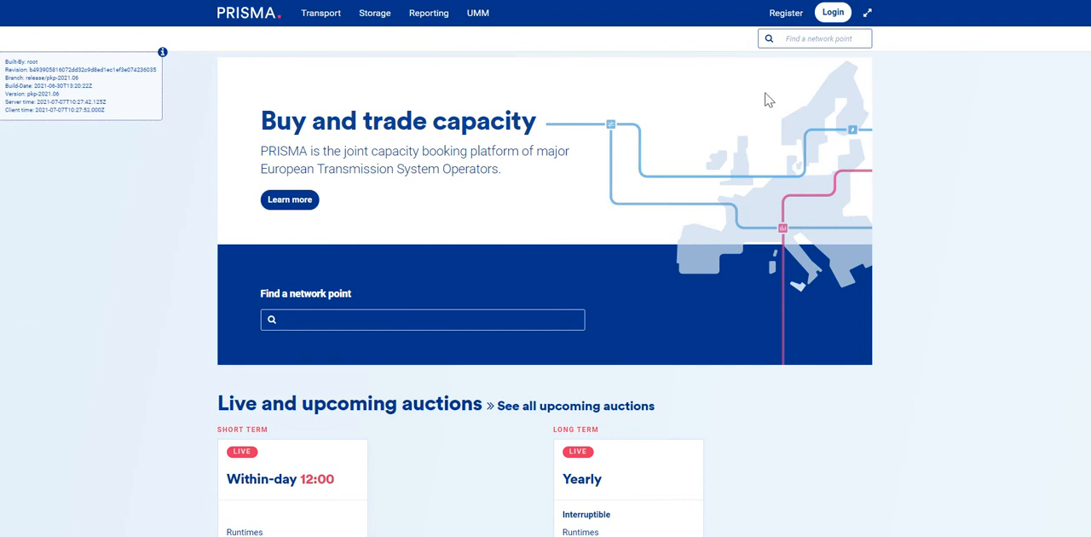
Step: Log in with the newly registered email and password
click(832, 14)
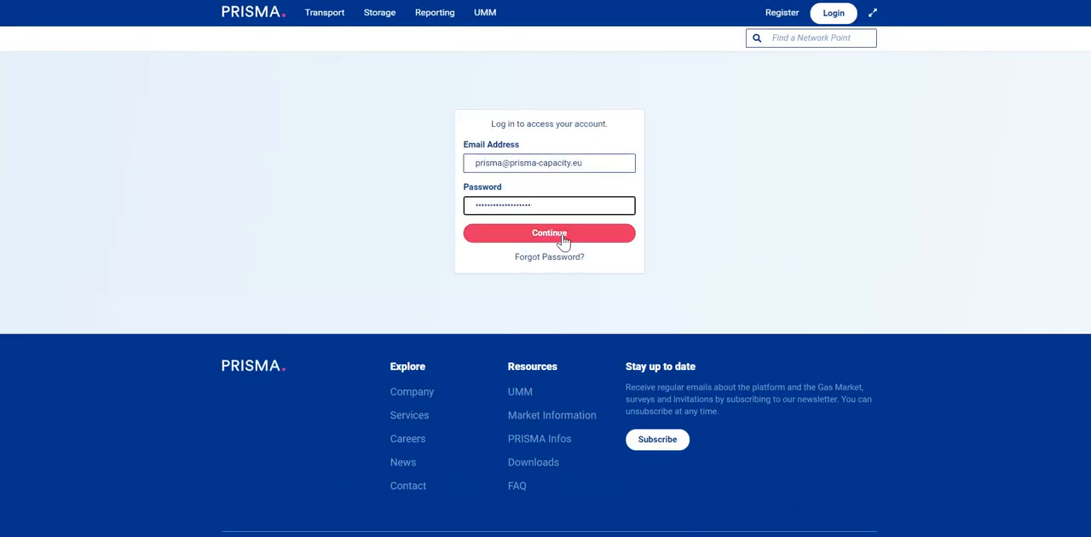
click(549, 231)
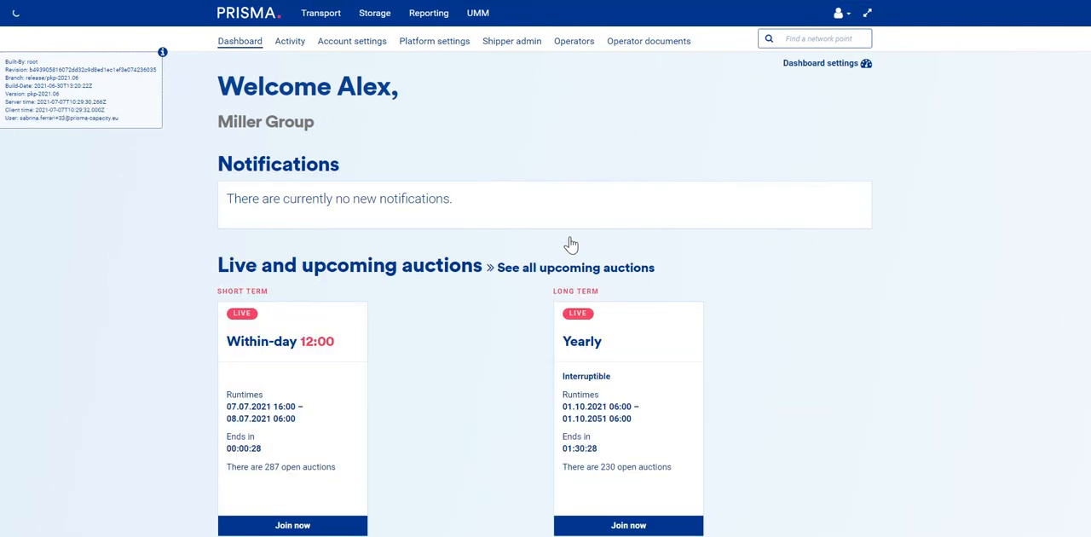
mouse_move(553, 50)
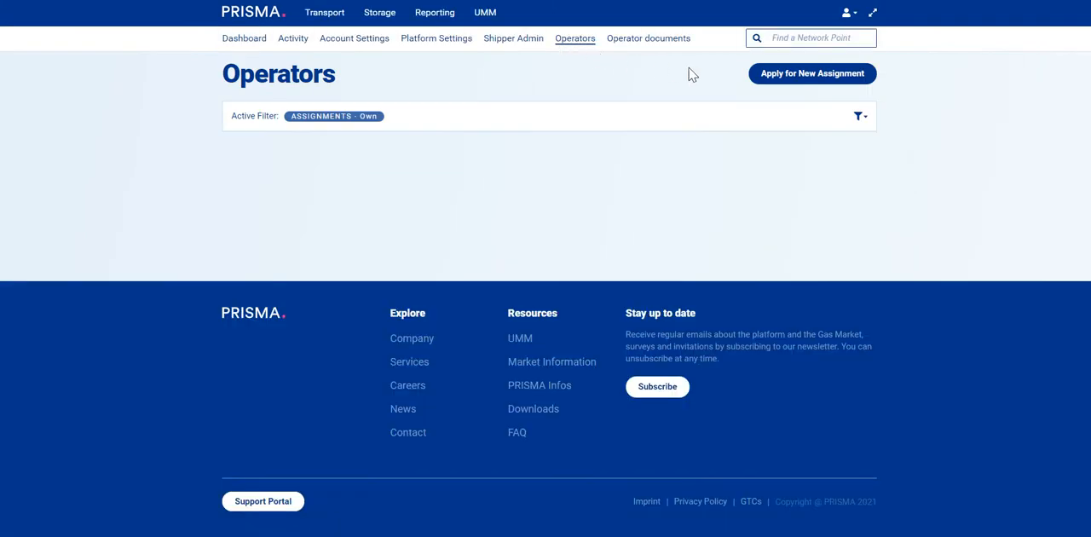
Step: Start a new operator assignment and choose PRISMA European Capacity Platform GmbH as operator
click(811, 72)
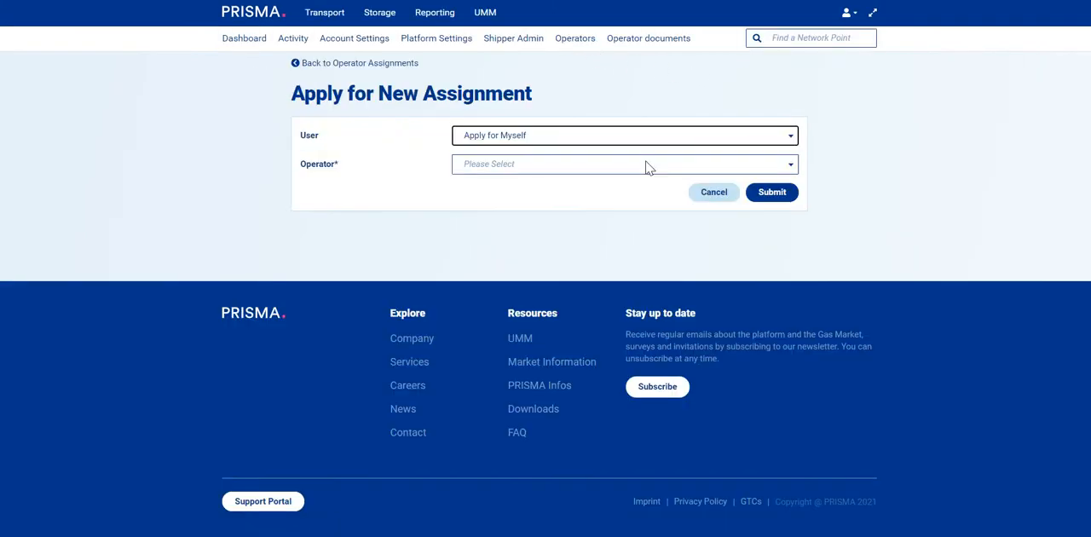
click(622, 164)
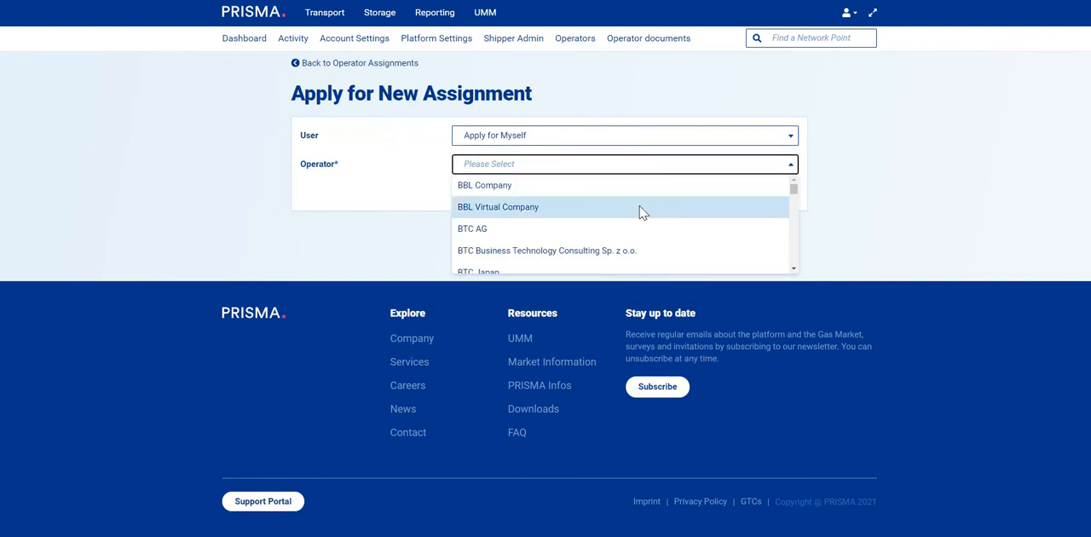
scroll(down, 3)
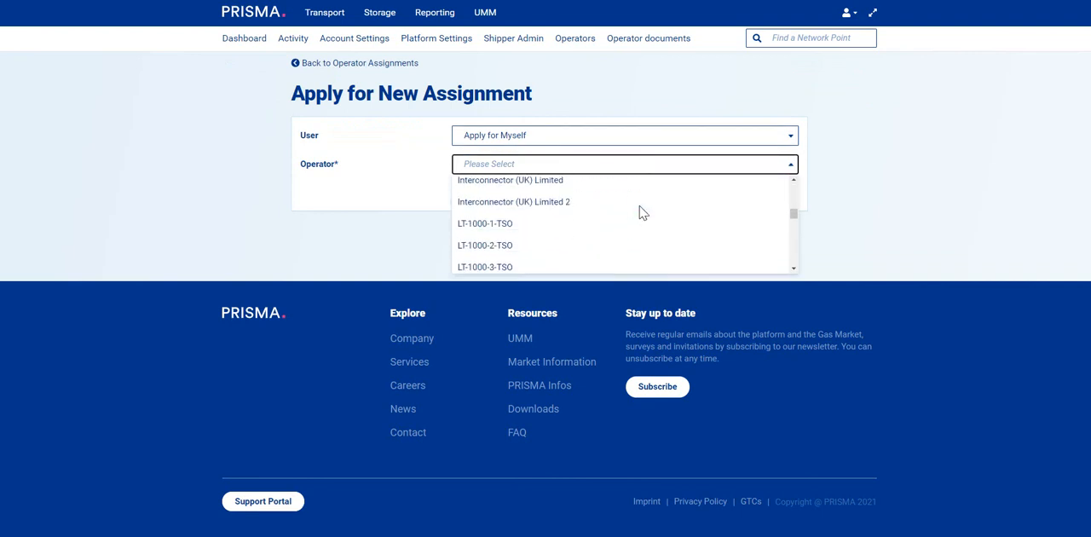
scroll(down, 3)
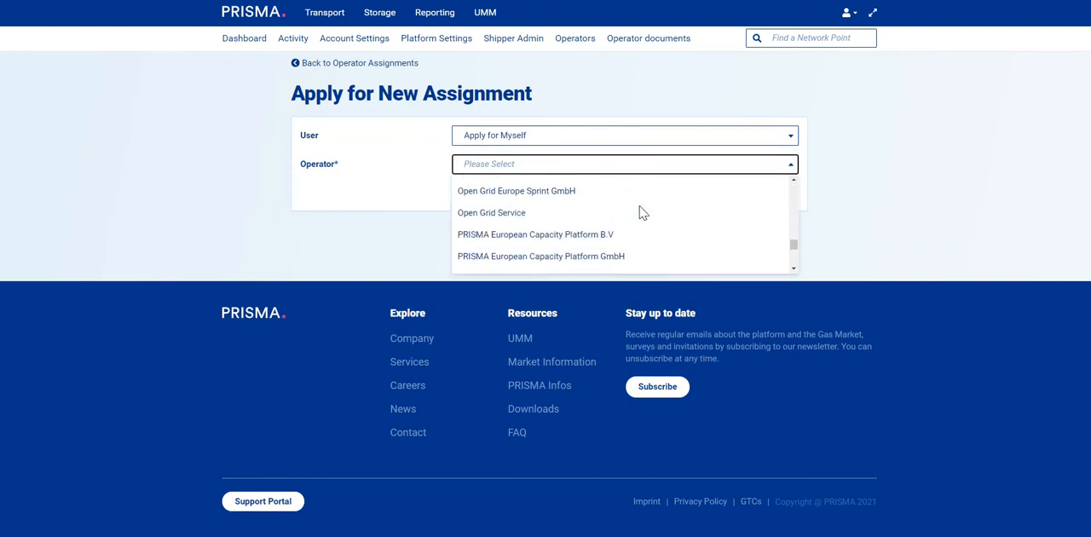
click(540, 255)
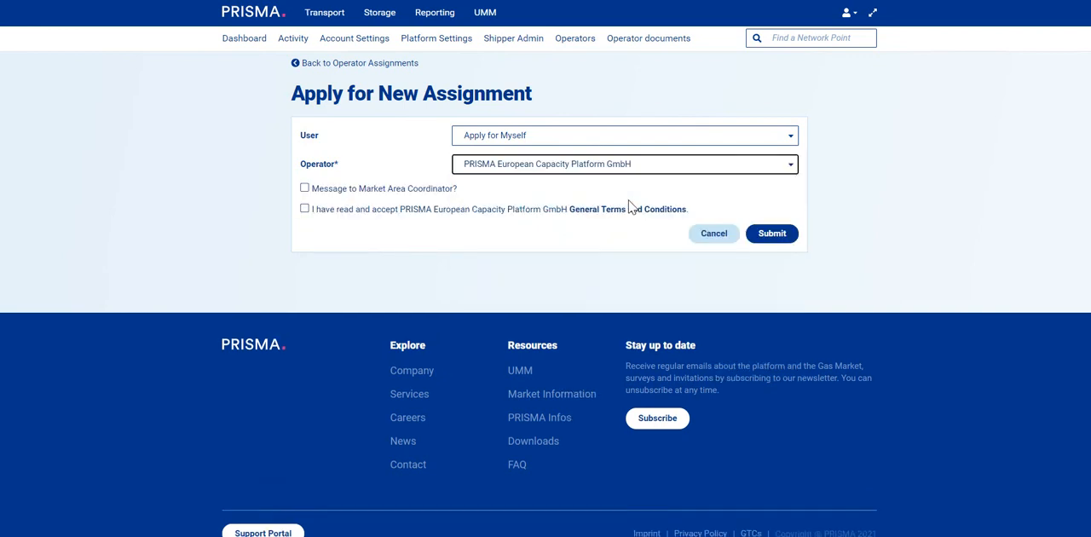
Step: Notify the Market Area Coordinator, accept the operator's General Terms, and submit the assignment request
click(304, 187)
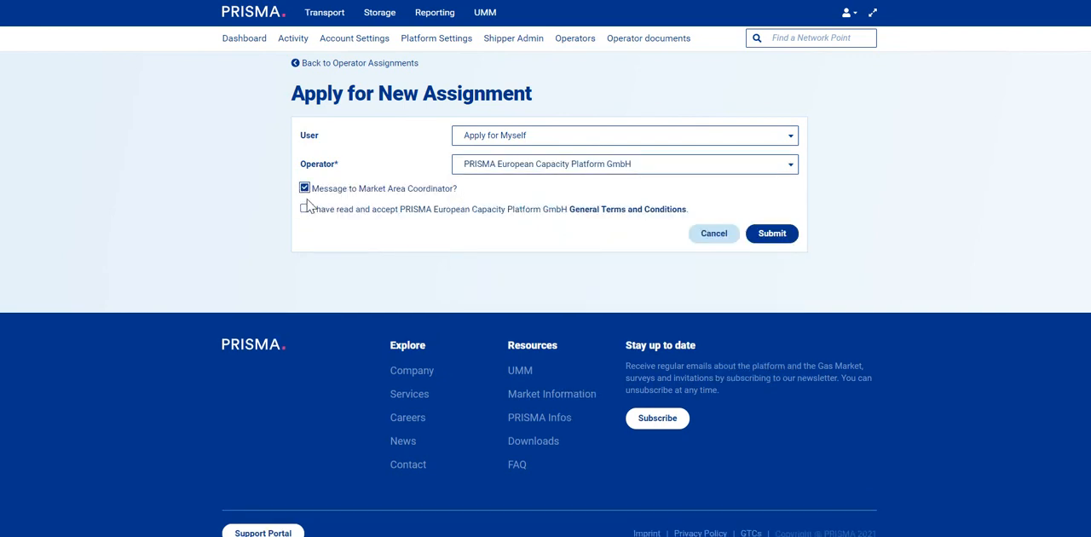
click(304, 208)
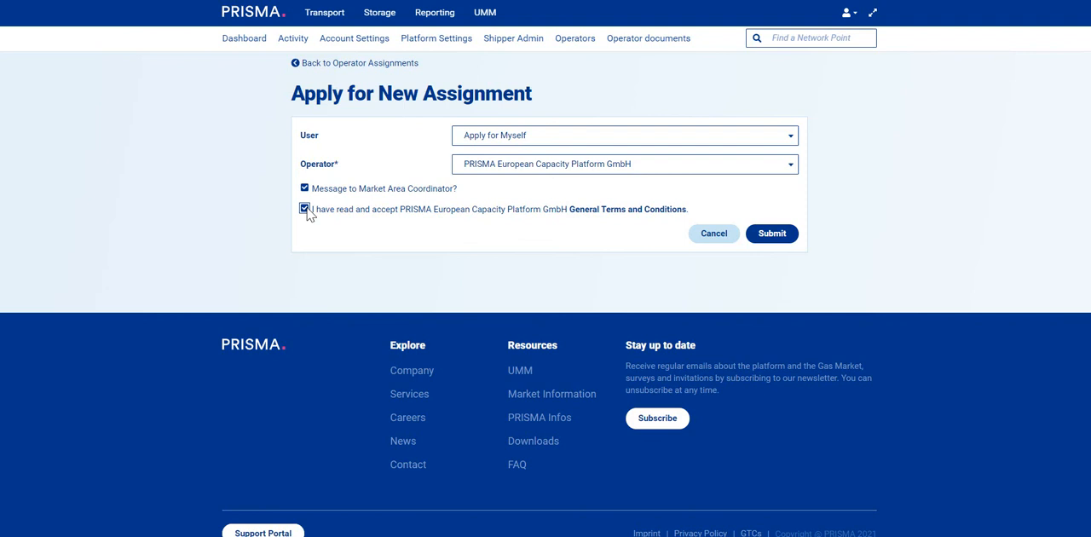
mouse_move(771, 233)
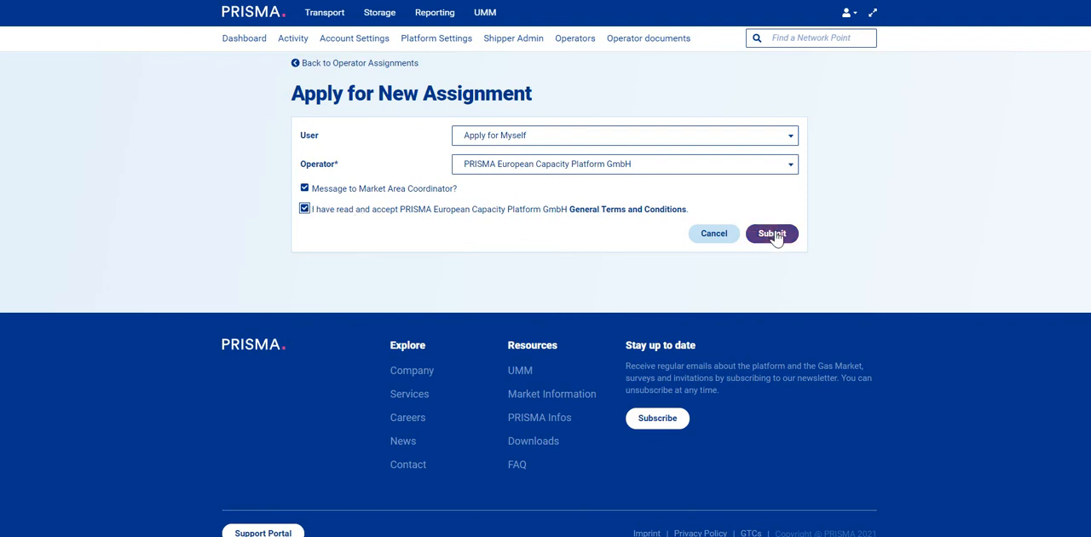
click(771, 232)
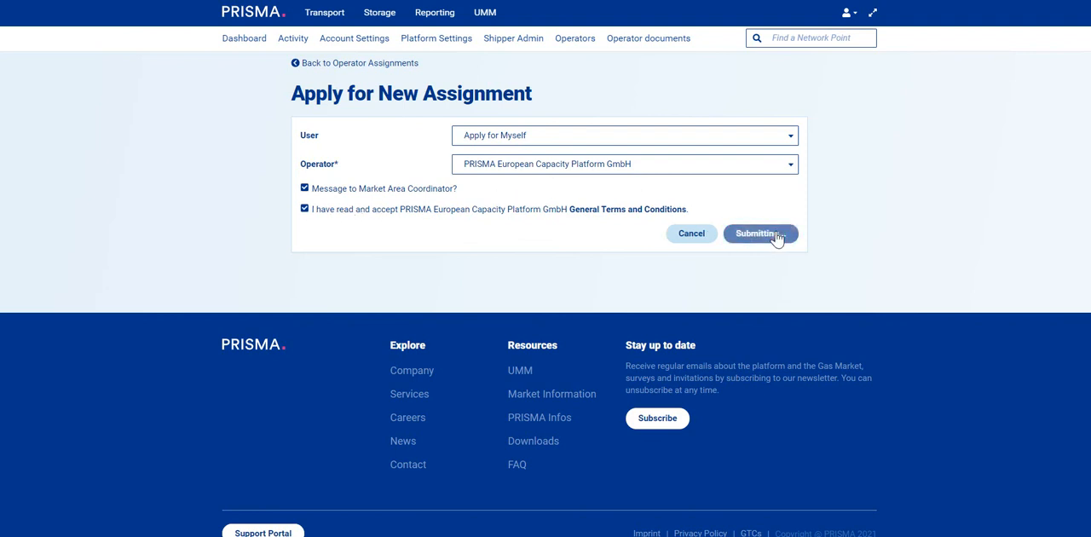
click(753, 232)
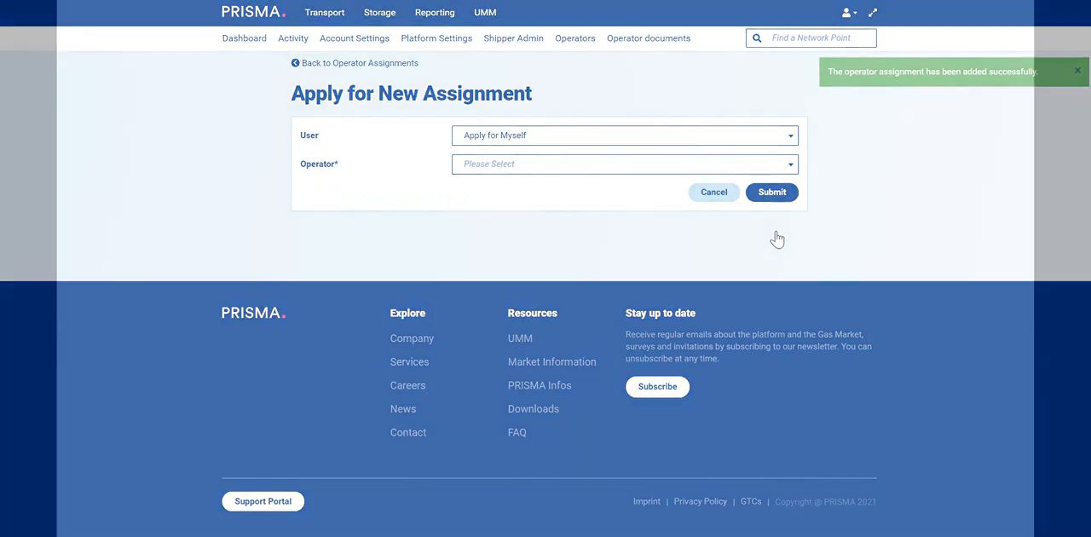